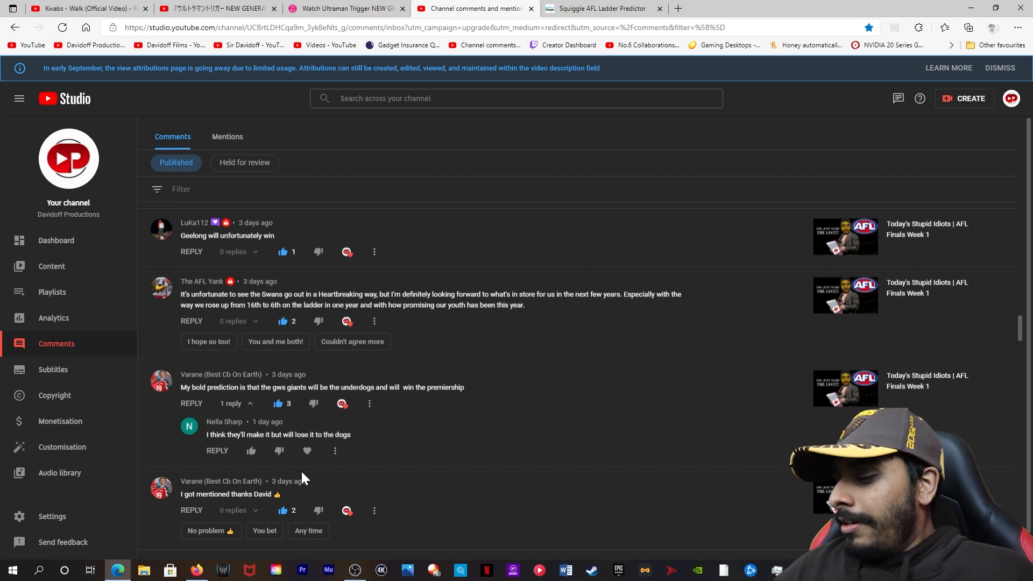
pyautogui.scroll(-3)
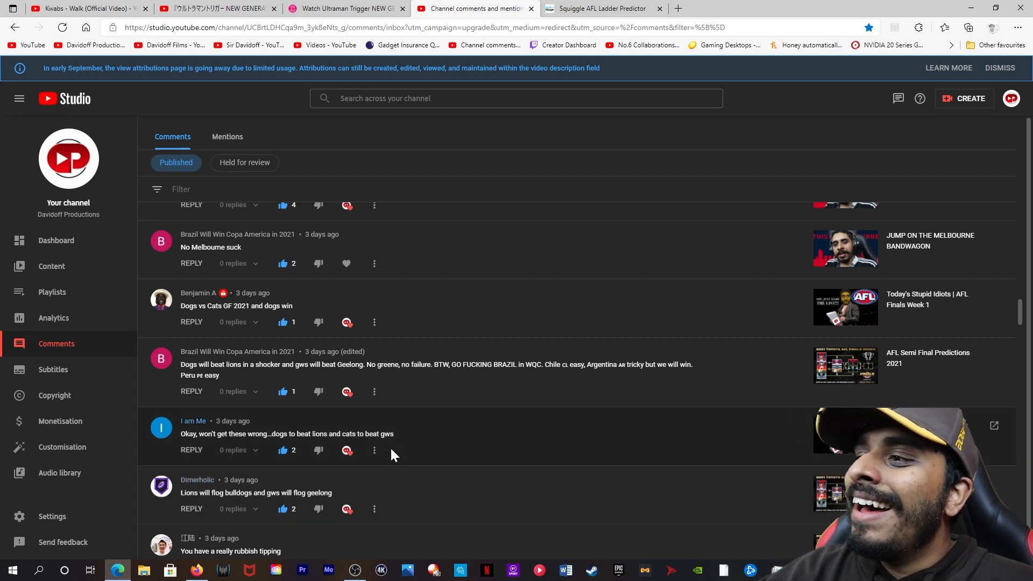
pyautogui.scroll(-3)
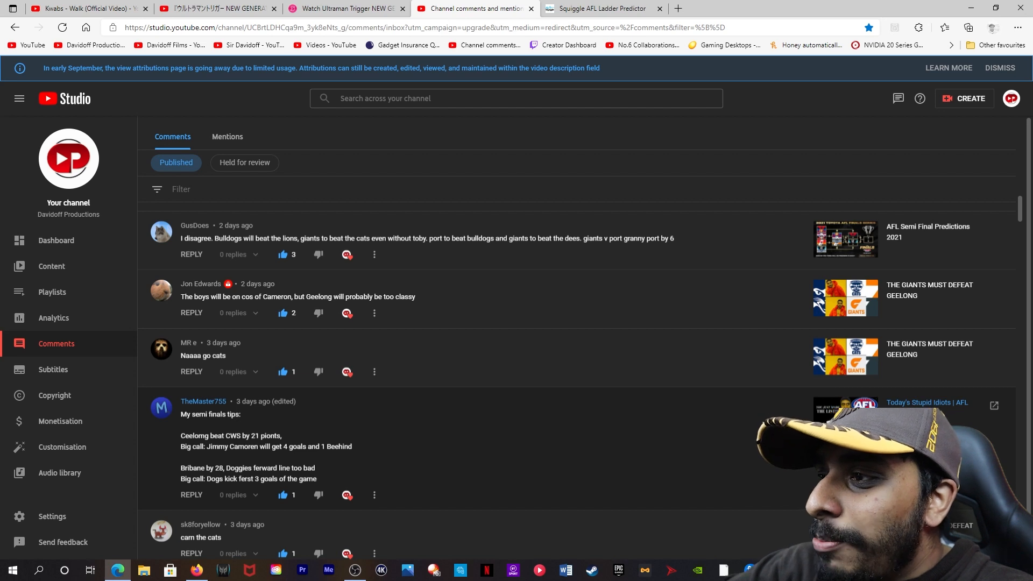
pyautogui.moveTo(249, 491)
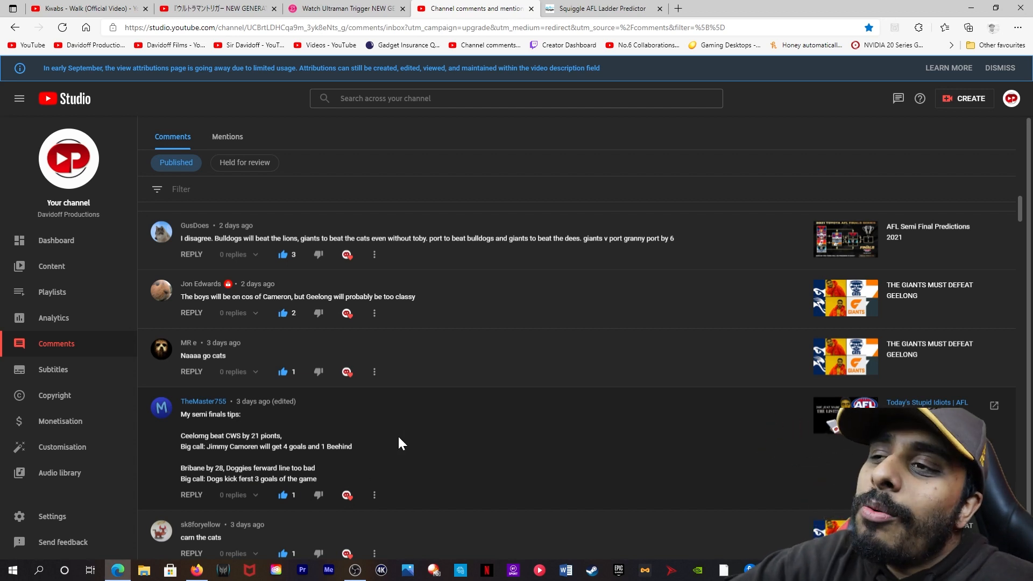
pyautogui.moveTo(341, 473)
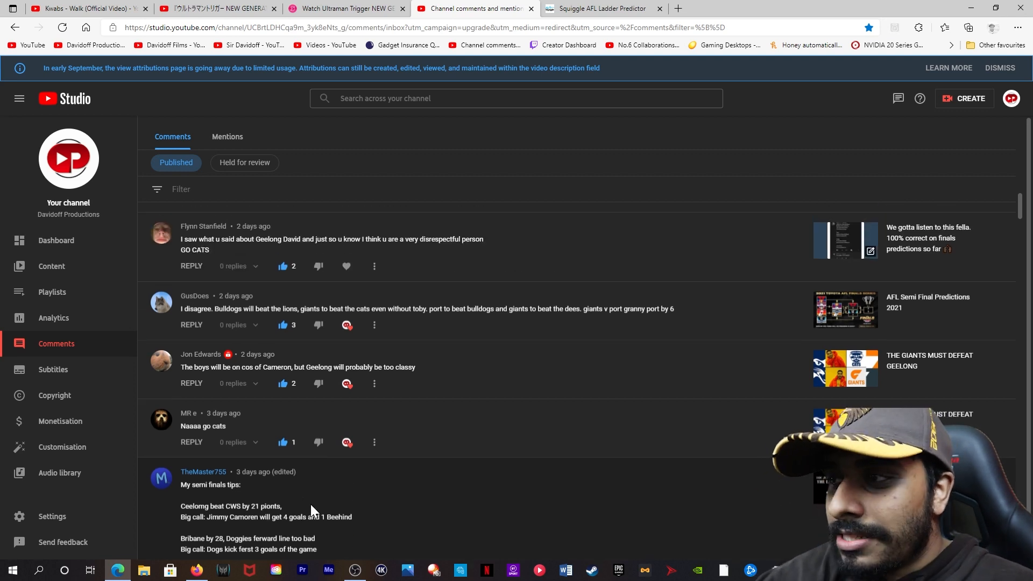
pyautogui.scroll(-3)
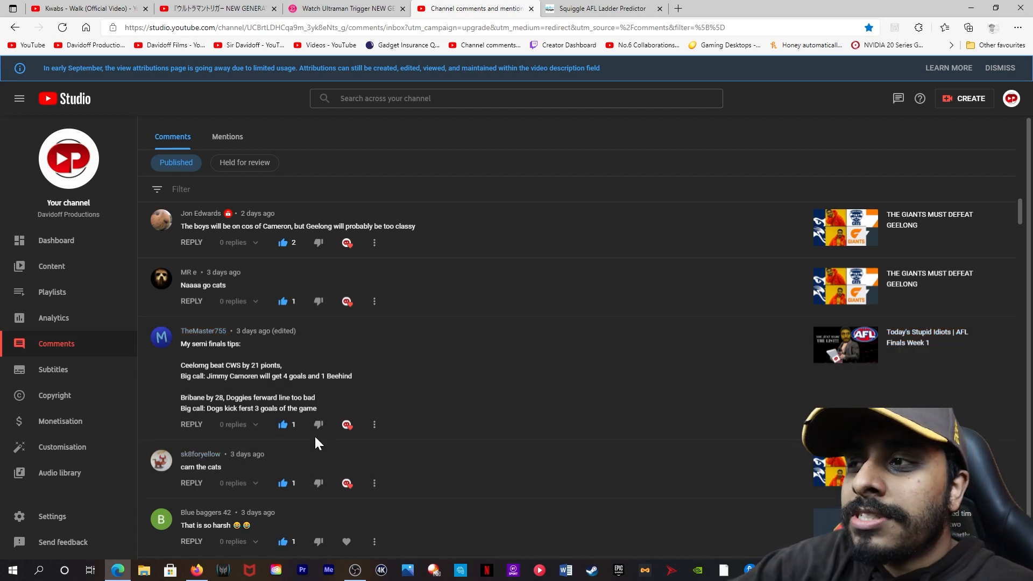
pyautogui.scroll(-3)
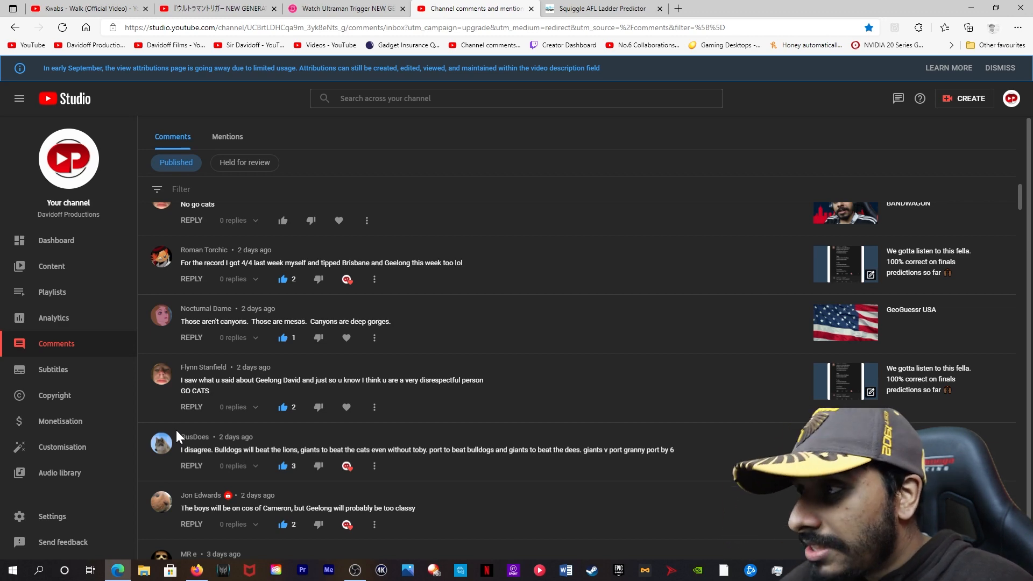
pyautogui.scroll(-3)
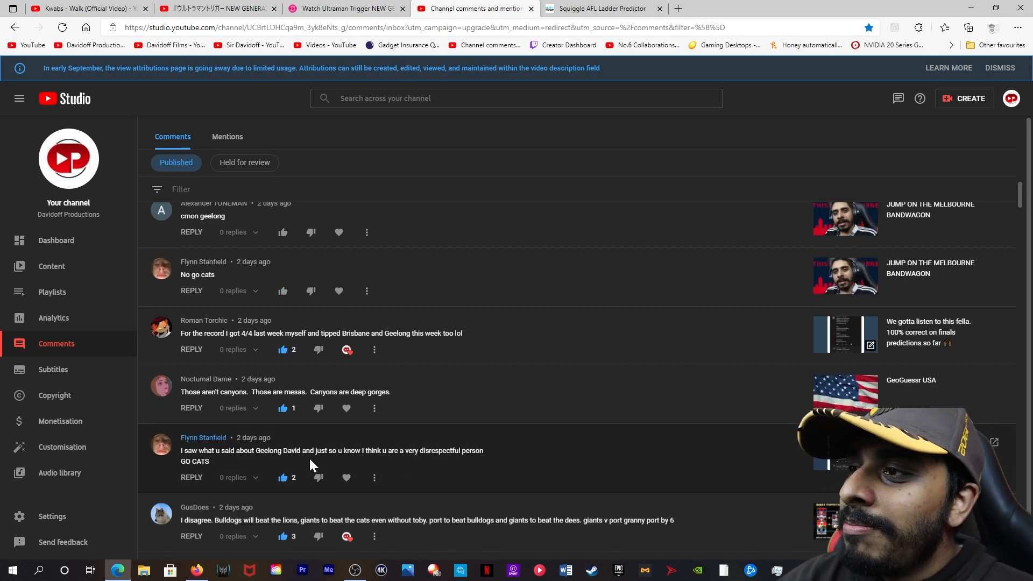
pyautogui.moveTo(331, 470)
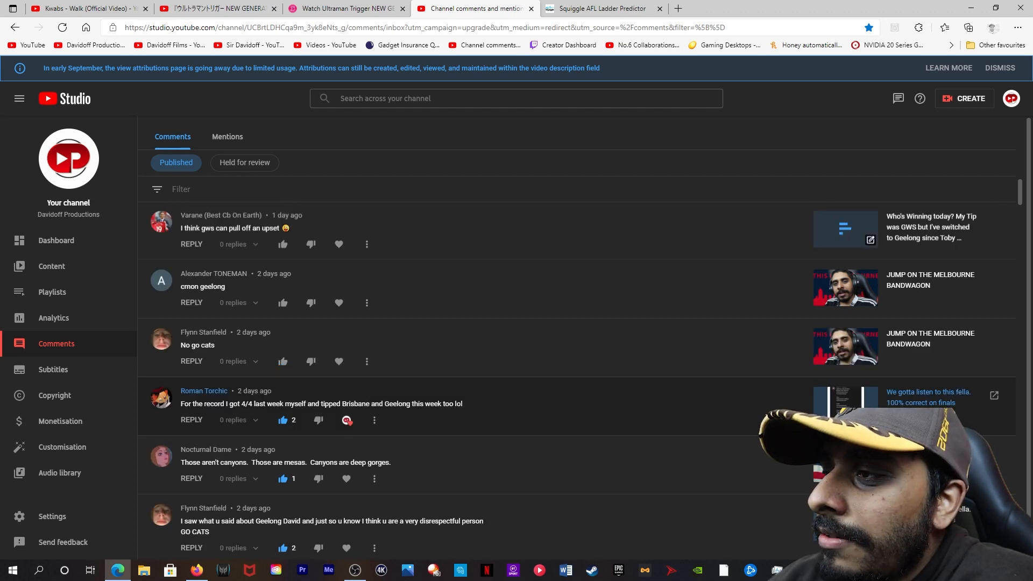
pyautogui.moveTo(361, 420)
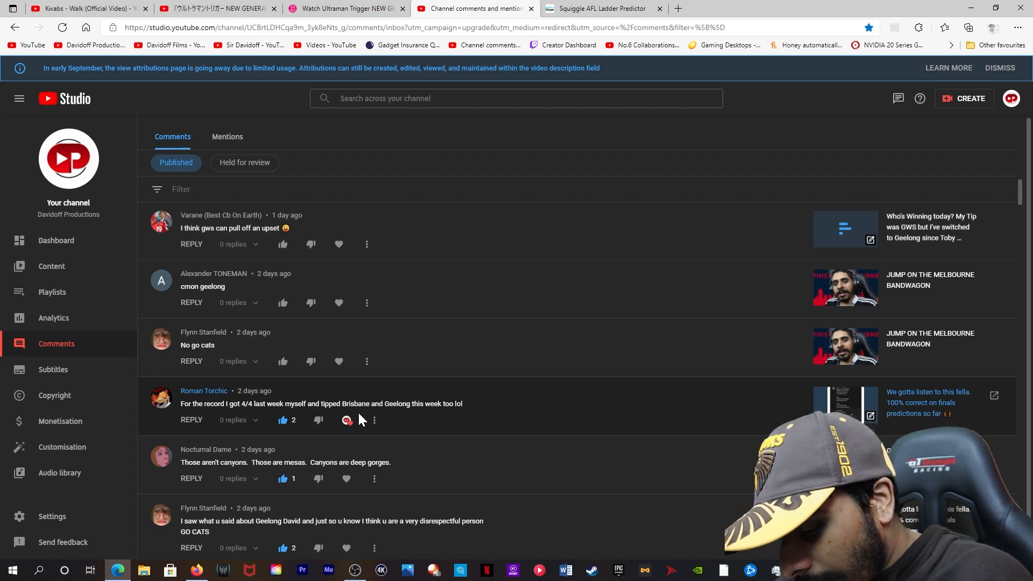
pyautogui.scroll(-3)
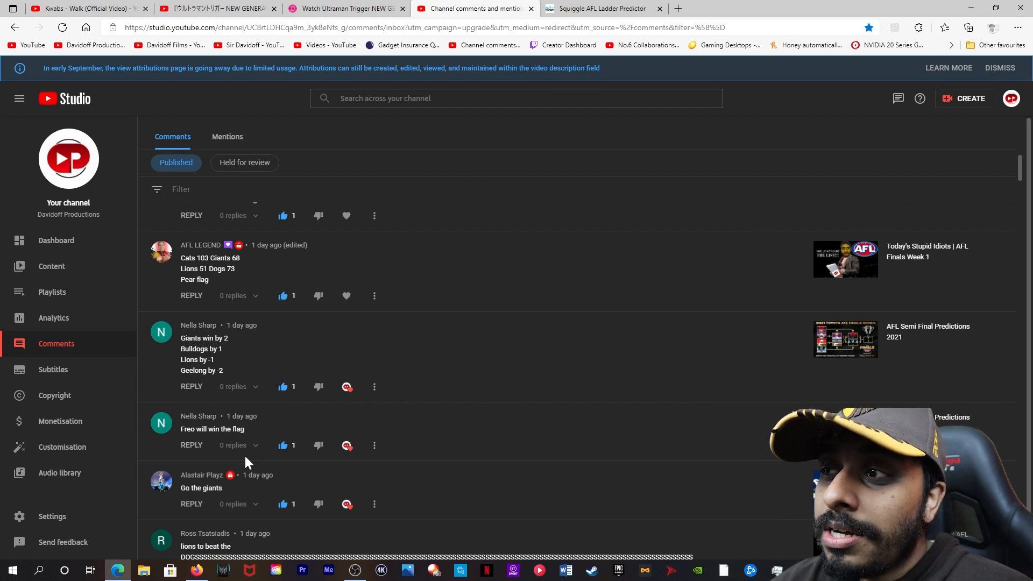
pyautogui.moveTo(232, 369)
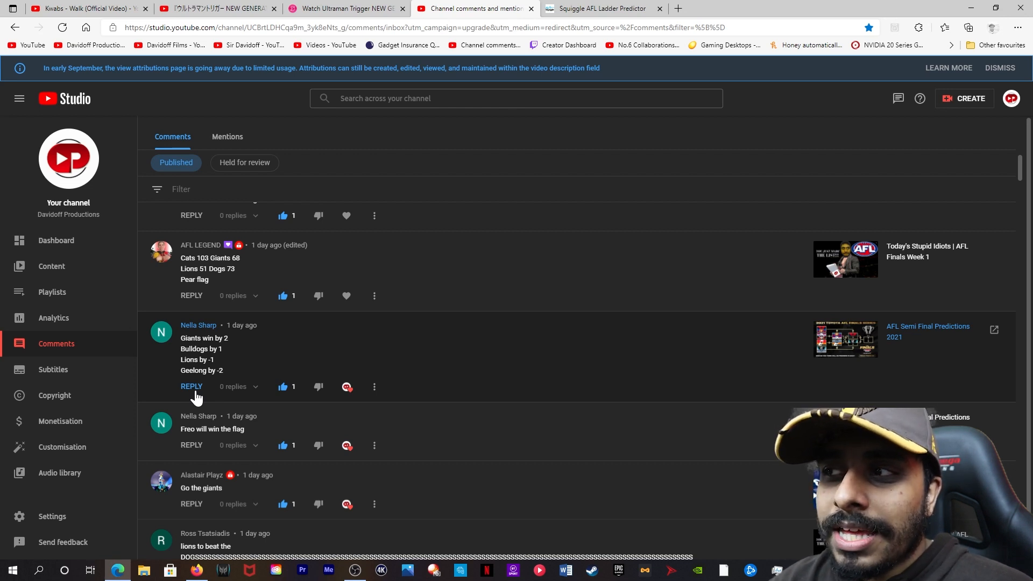
pyautogui.moveTo(210, 369)
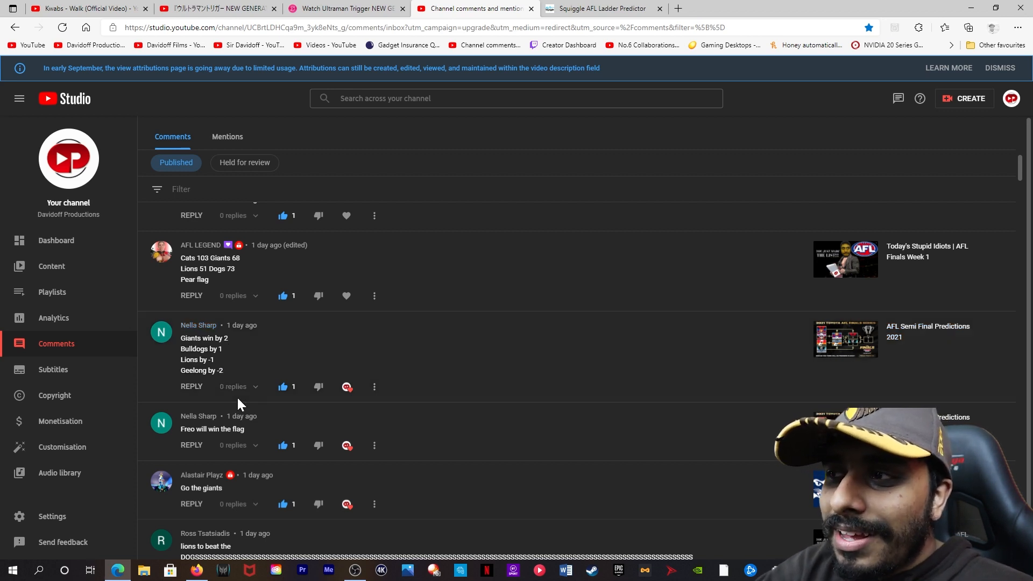
pyautogui.moveTo(263, 428)
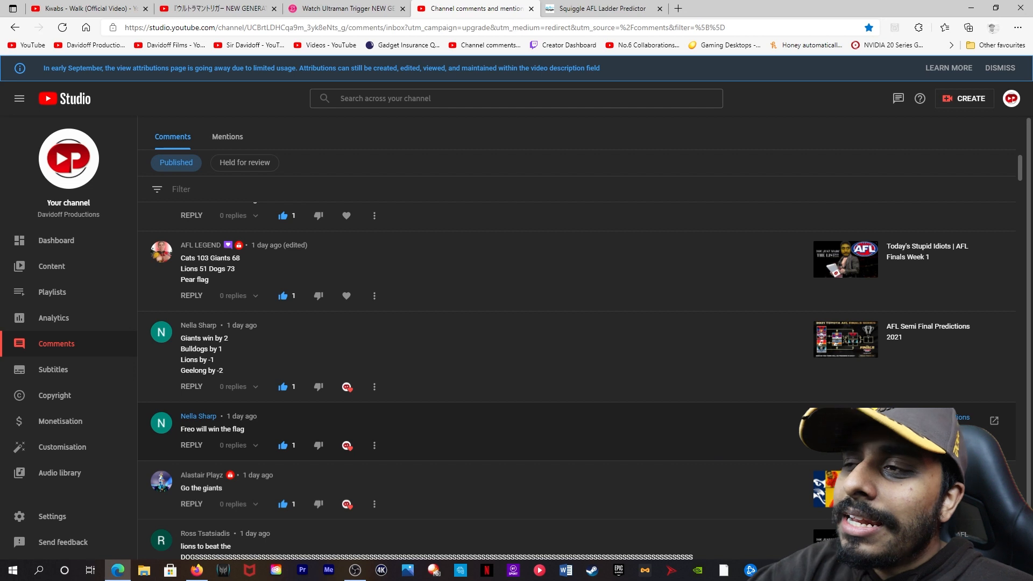
pyautogui.scroll(-3)
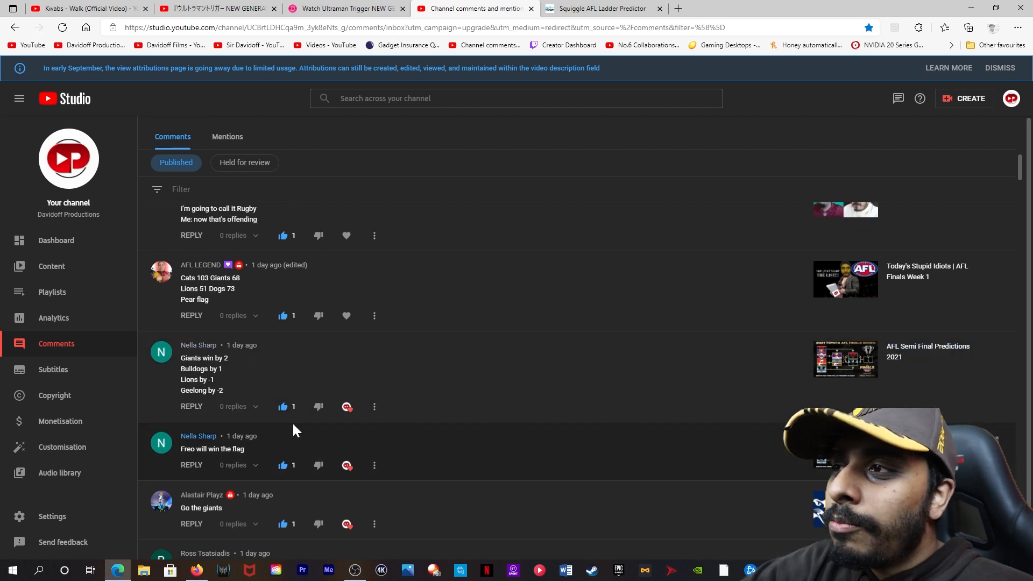
pyautogui.scroll(-3)
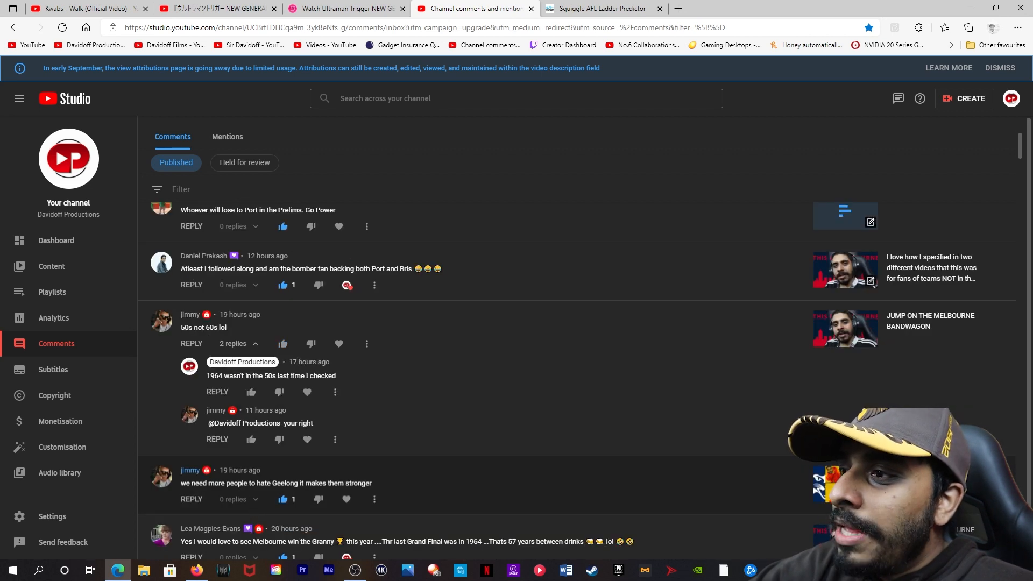